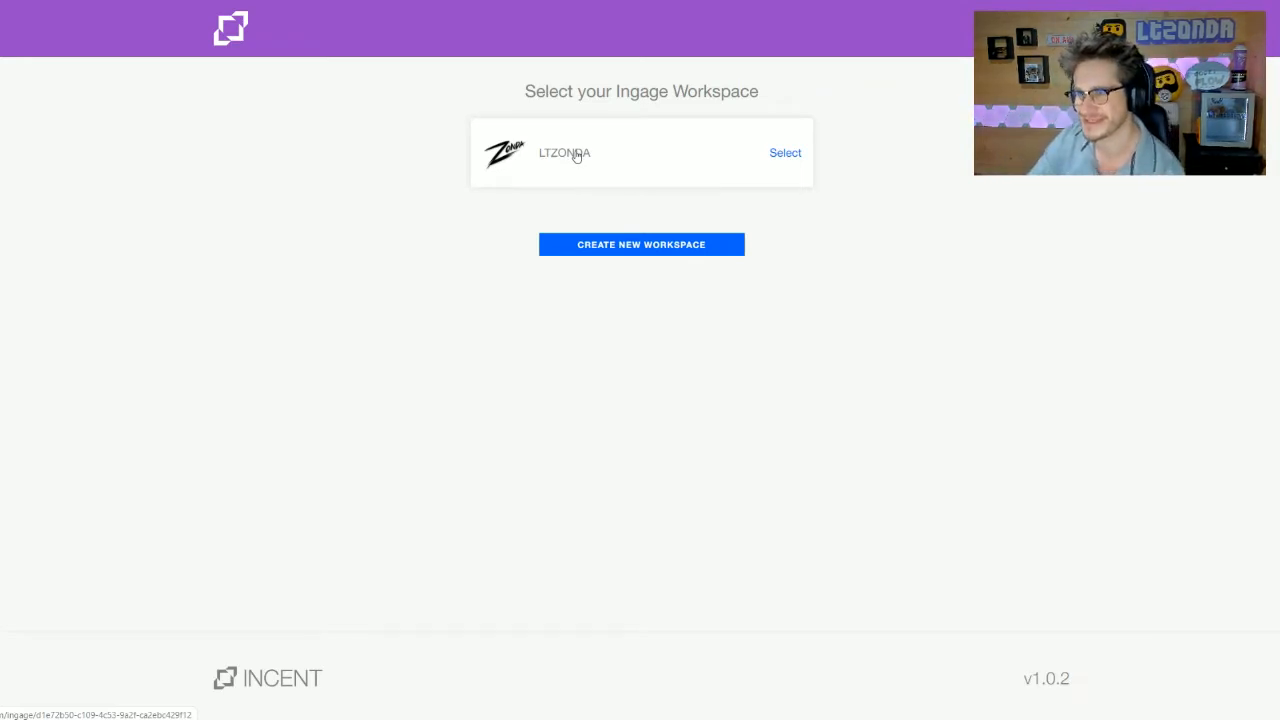
pyautogui.moveTo(576, 156)
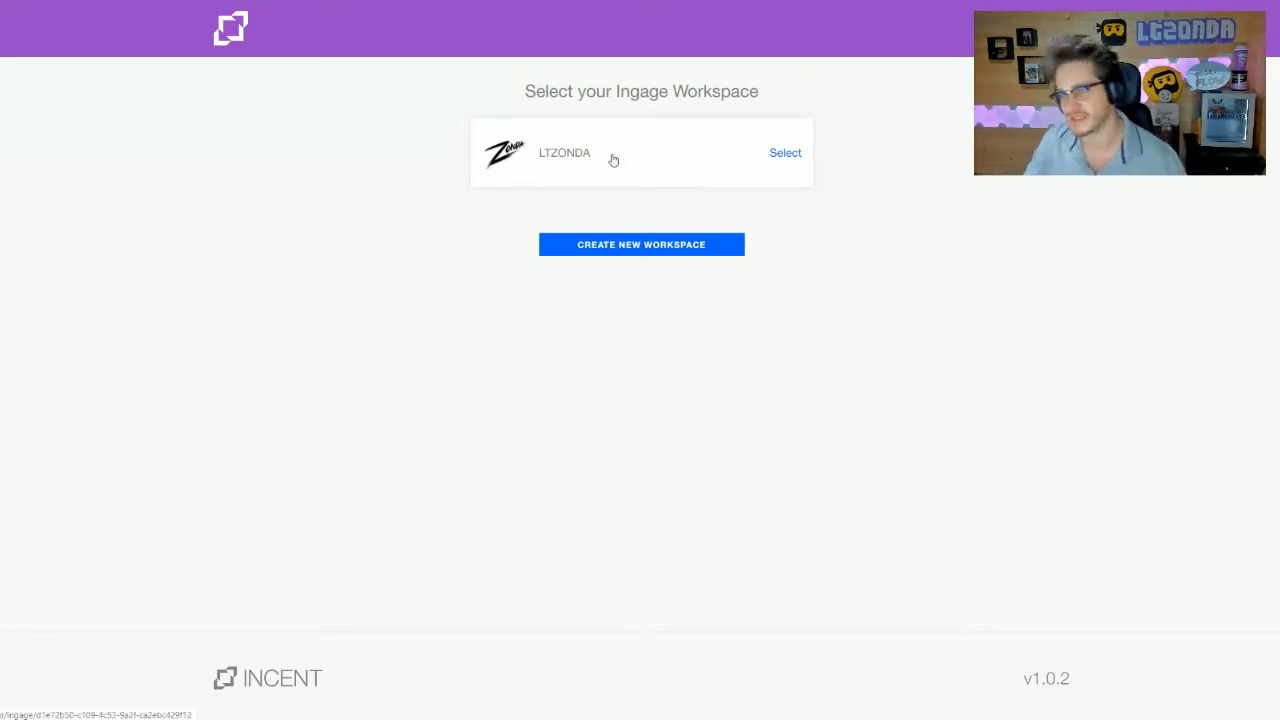
# Select the workspace and review its rewards redemption and streamer overlay URLs on the dashboard.
pyautogui.click(784, 152)
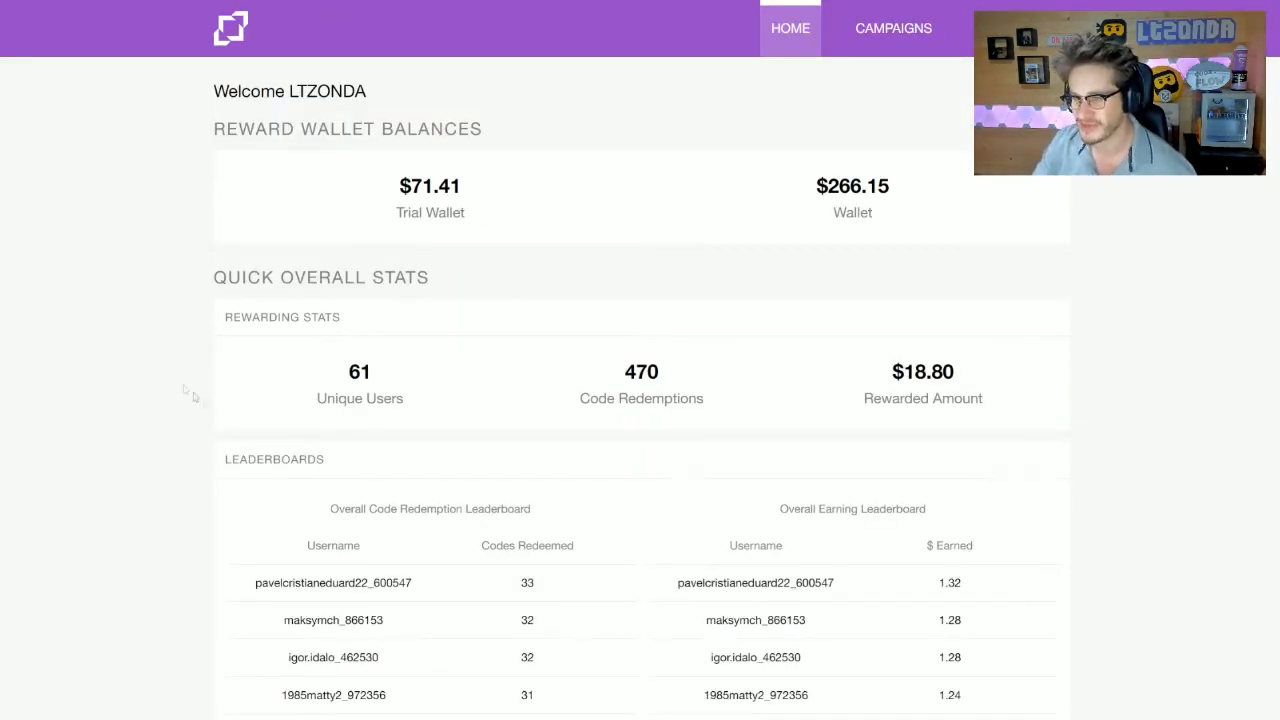
pyautogui.moveTo(308, 378)
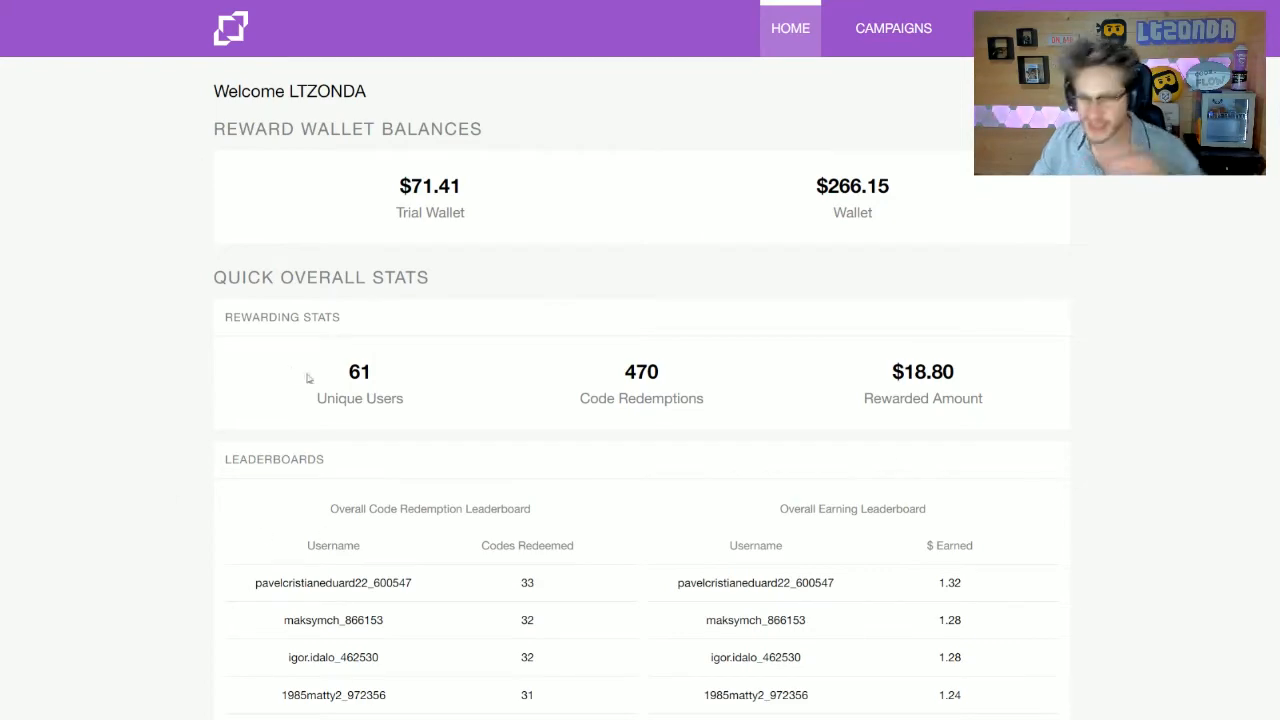
pyautogui.scroll(-3)
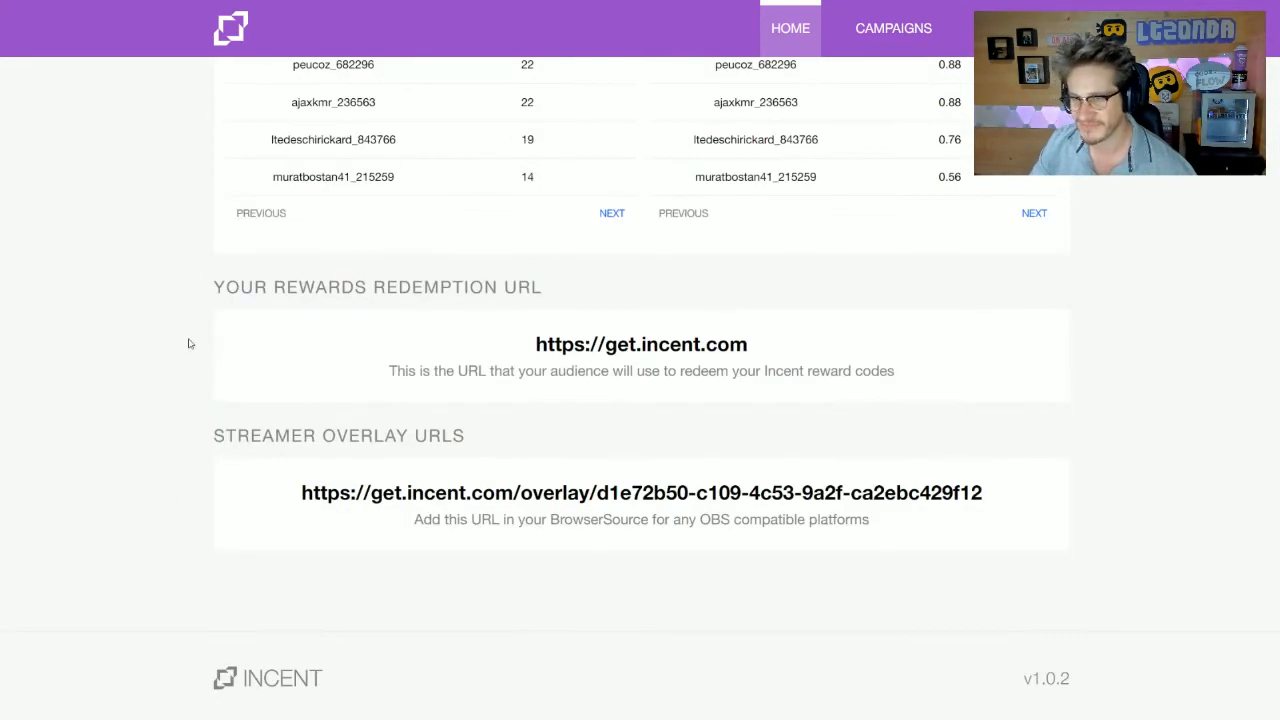
pyautogui.doubleClick(640, 344)
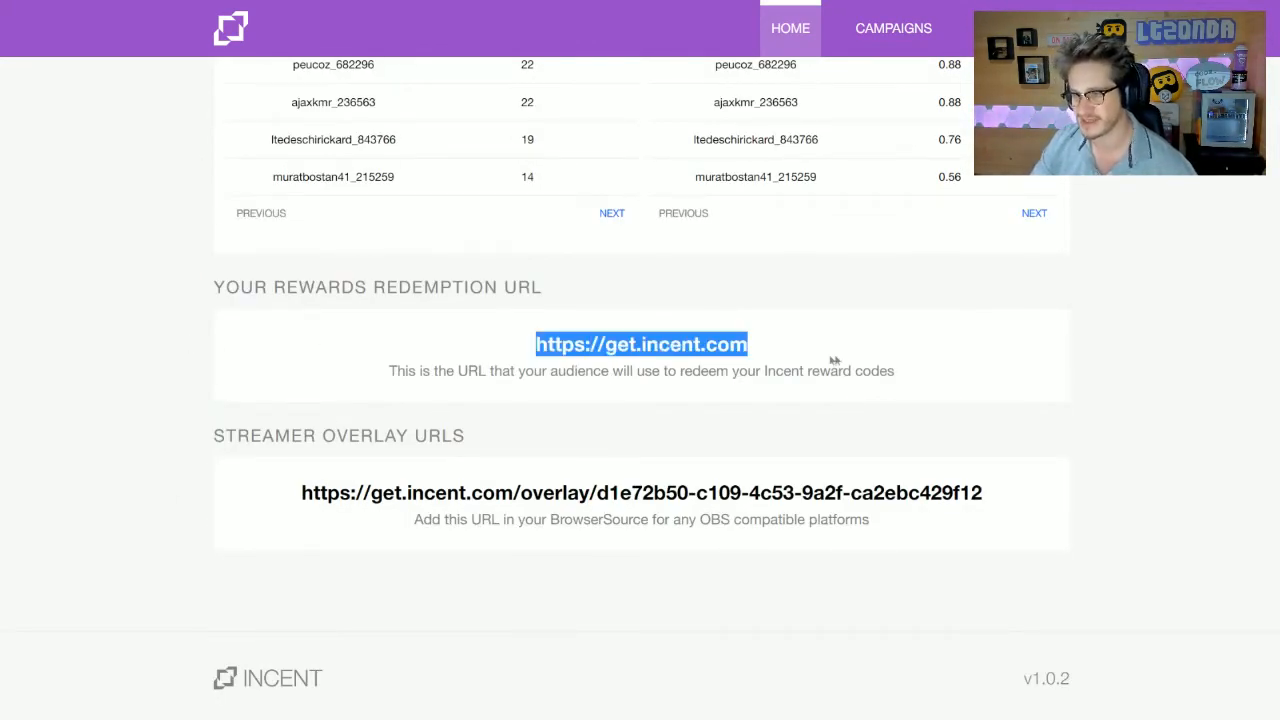
pyautogui.moveTo(868, 434)
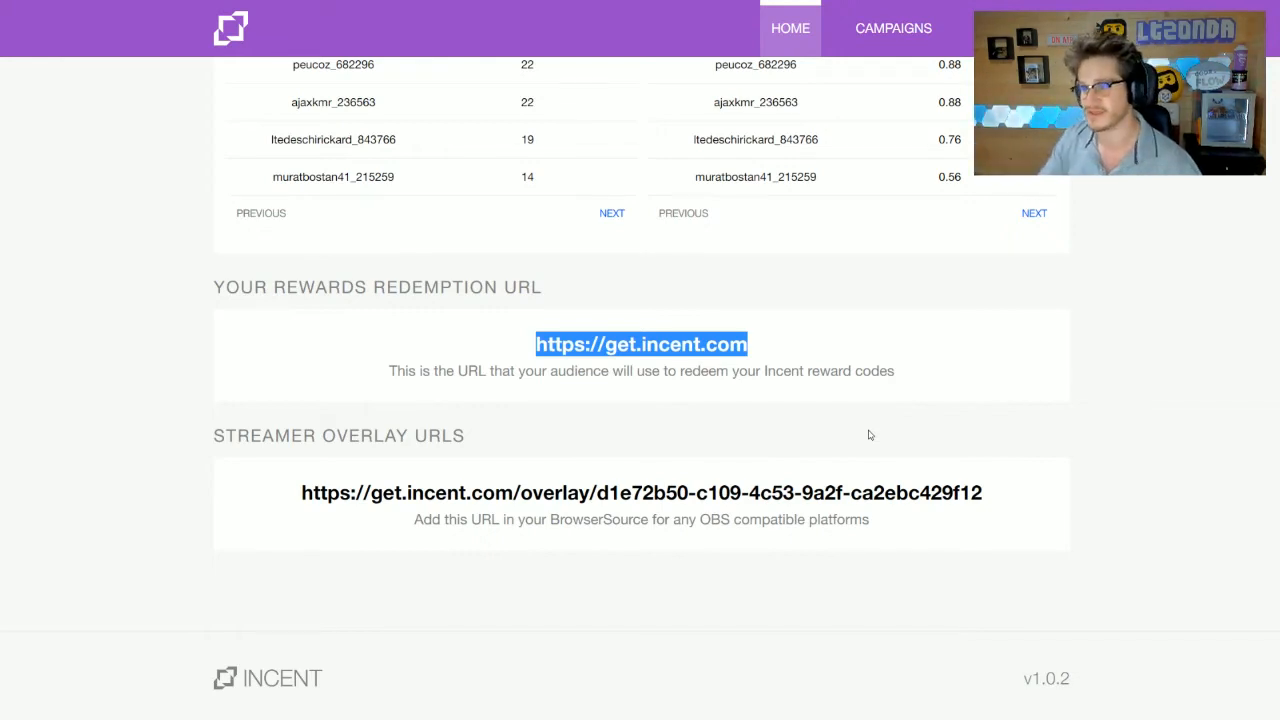
pyautogui.doubleClick(328, 492)
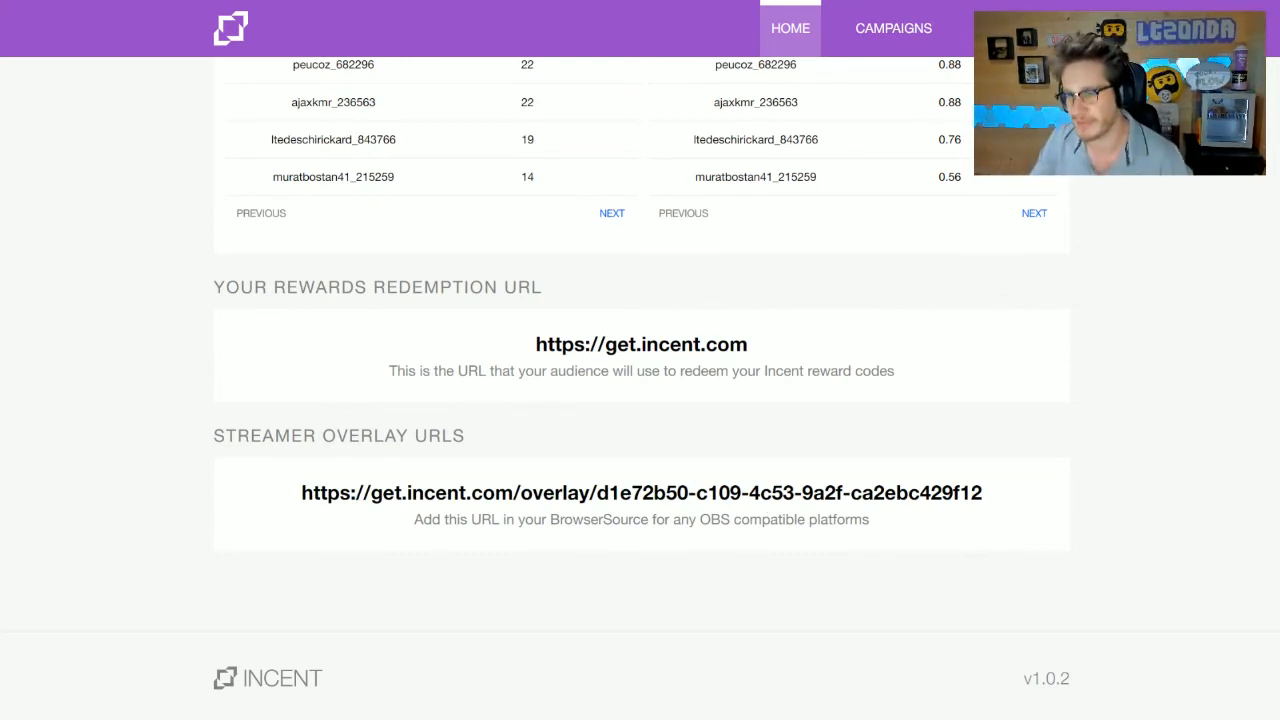
pyautogui.scroll(3)
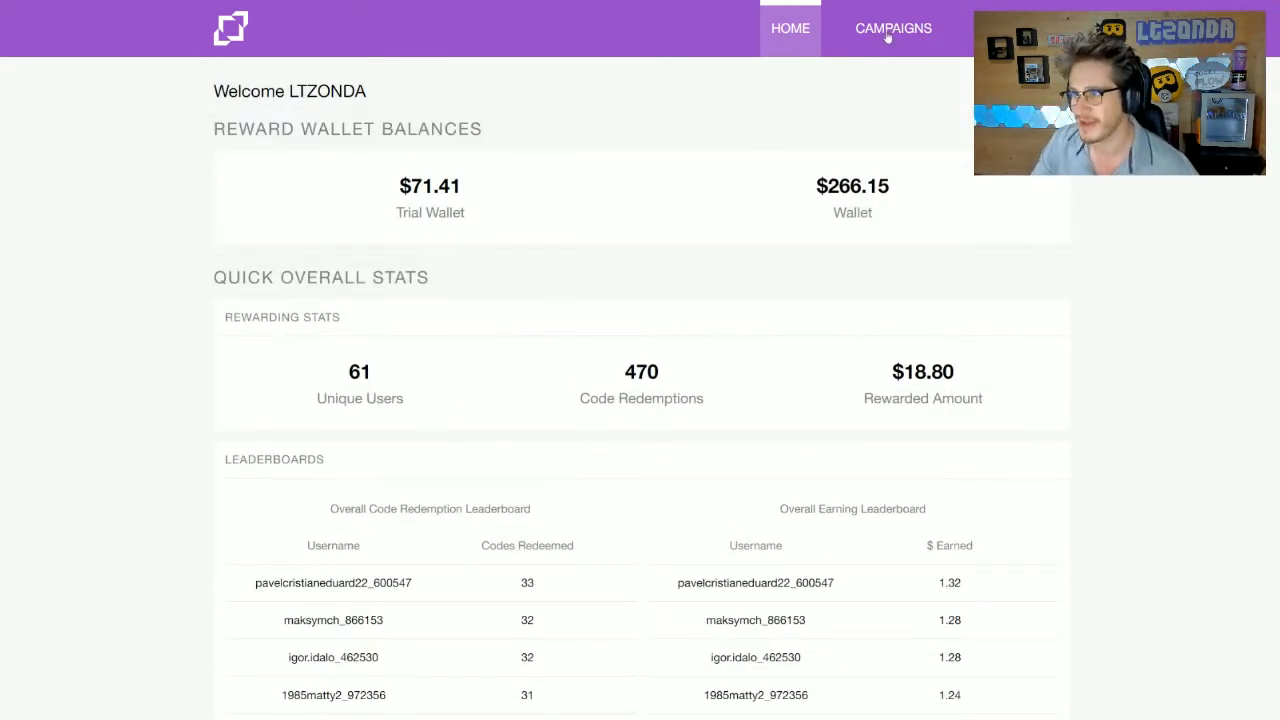
# Go to Campaigns and start a blank Create New Campaign form.
pyautogui.click(892, 28)
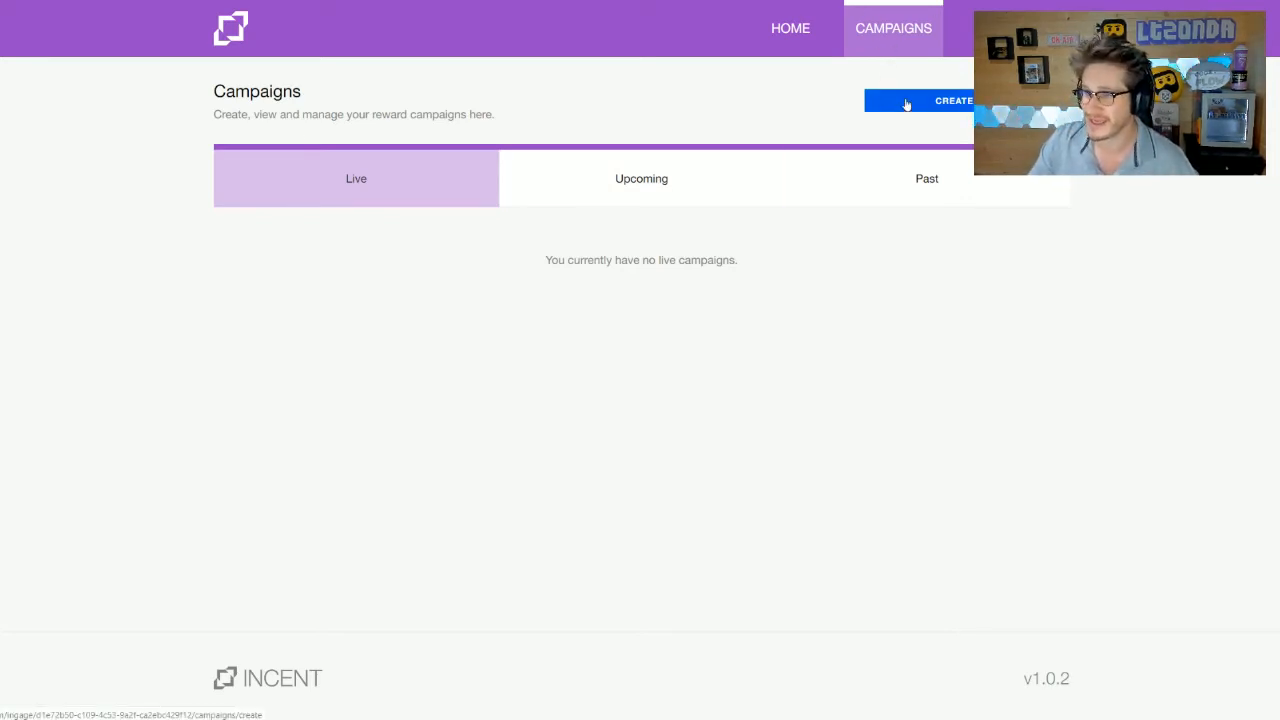
pyautogui.click(640, 178)
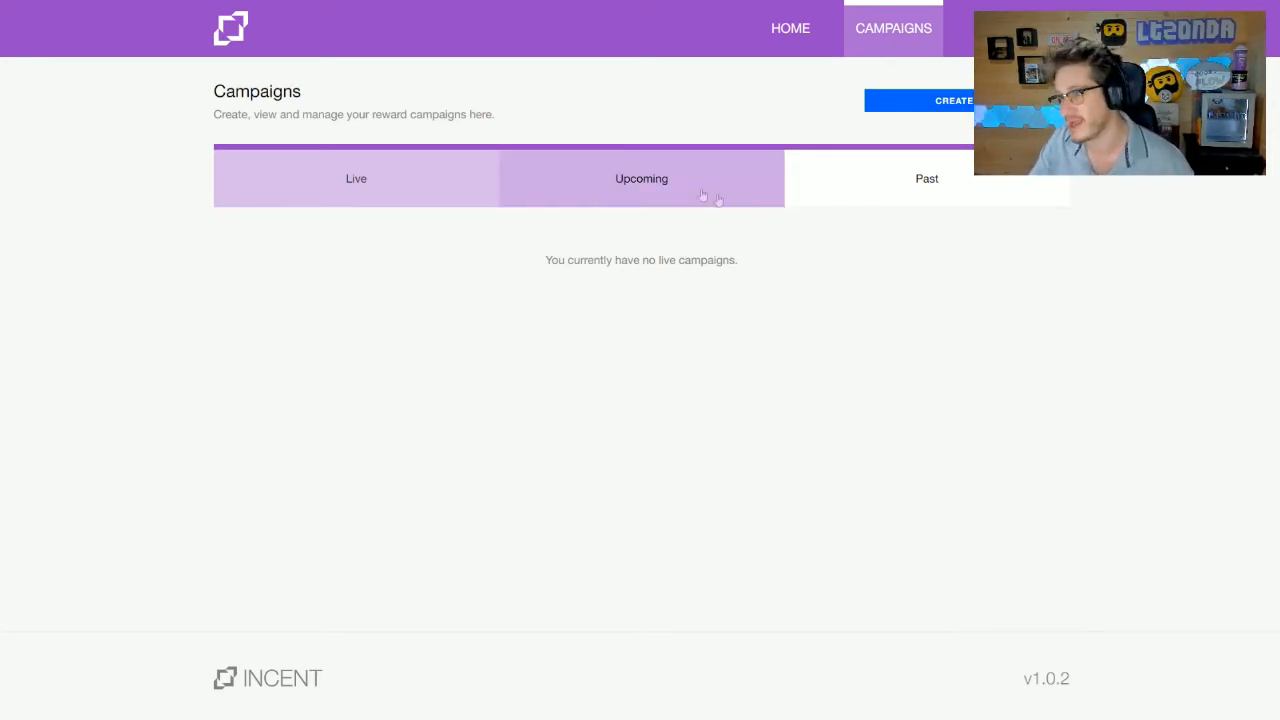
pyautogui.click(950, 100)
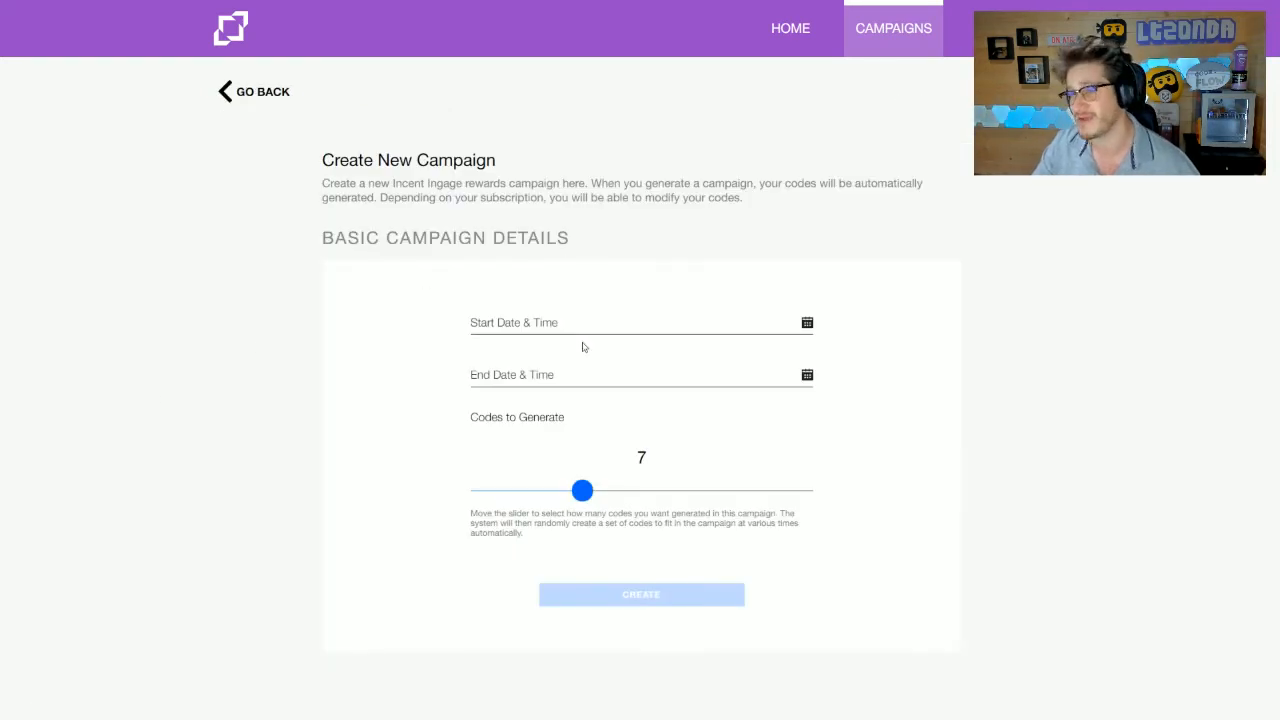
pyautogui.moveTo(682, 140)
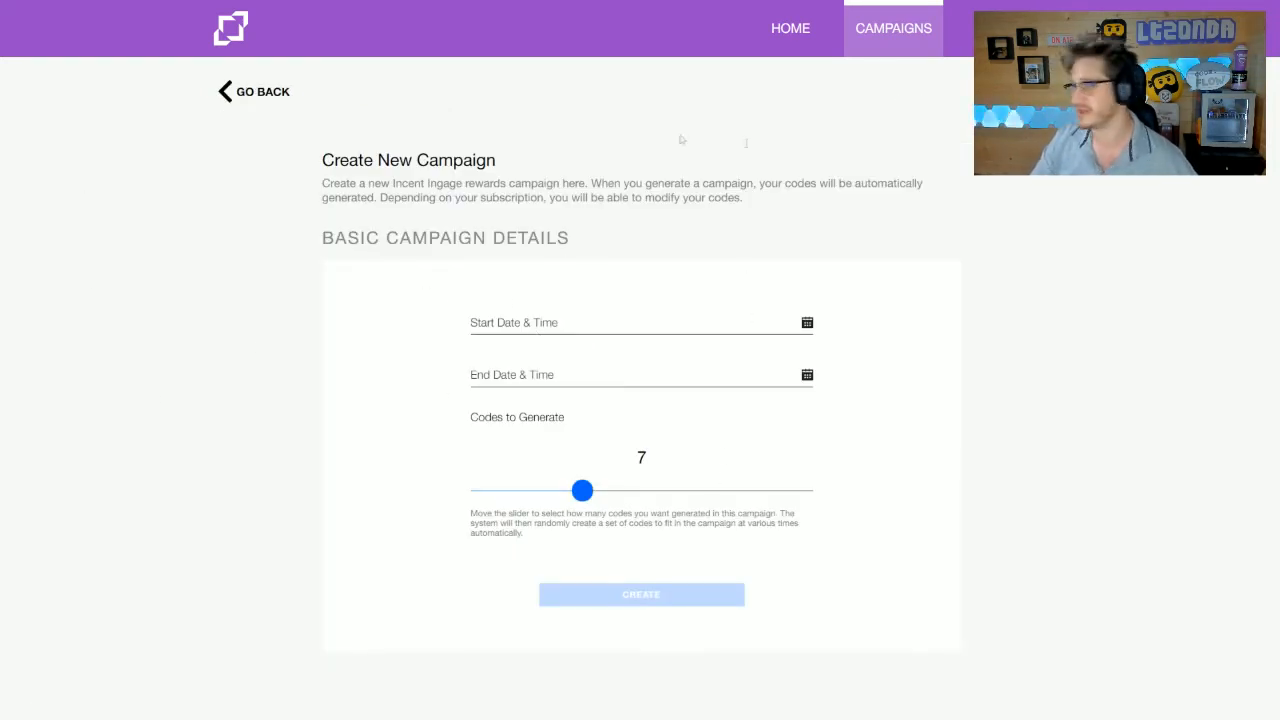
pyautogui.moveTo(632, 474)
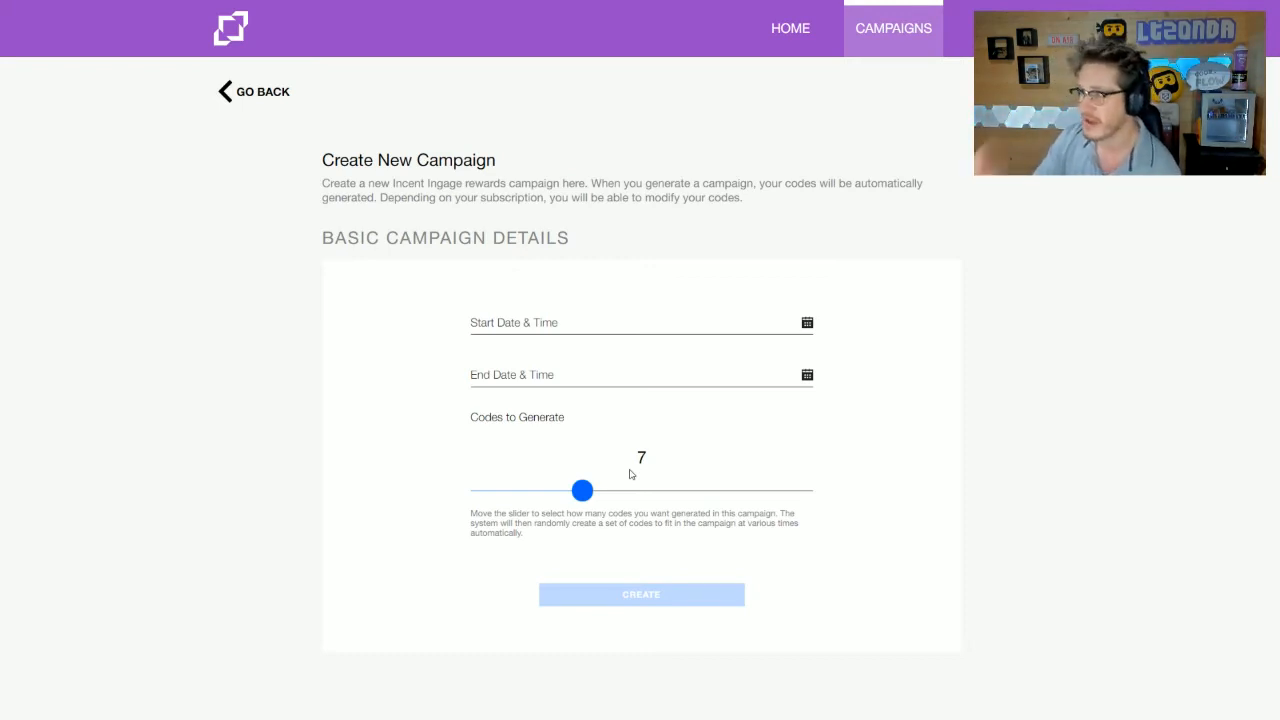
pyautogui.moveTo(604, 230)
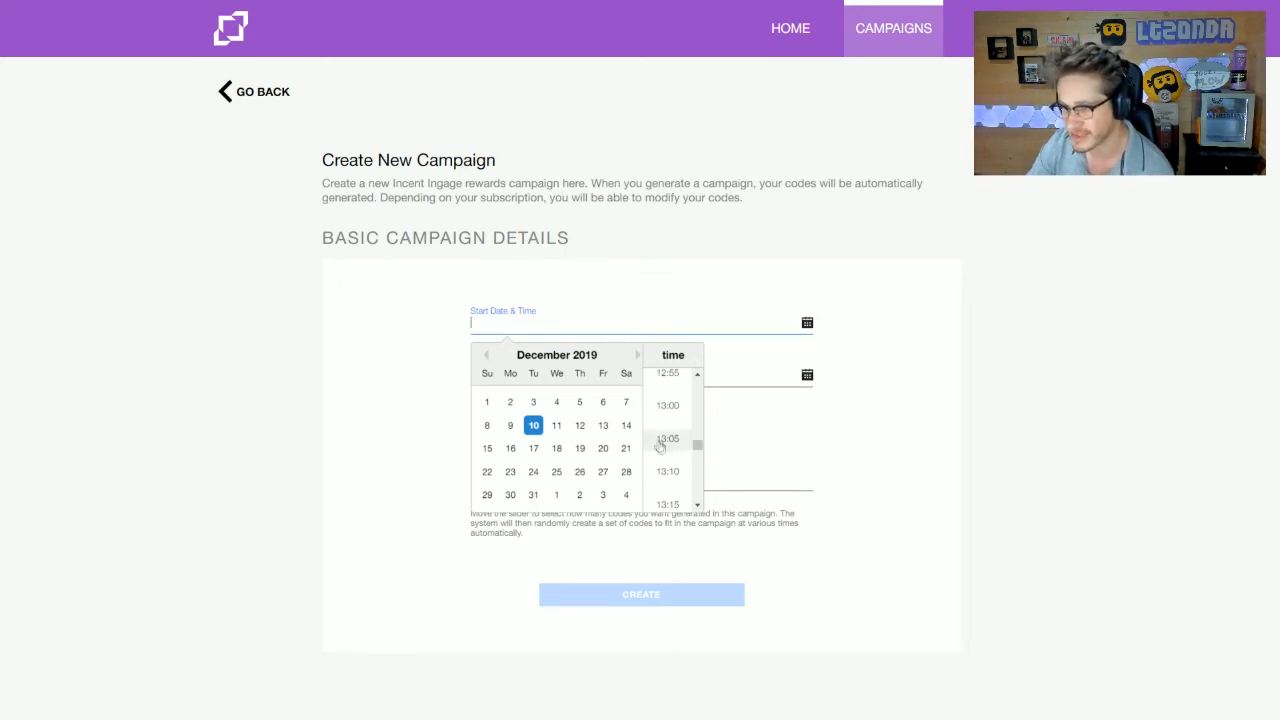
# Set the start to Dec 10 2019 1:10 PM and the end to Dec 10 6:10 PM.
pyautogui.click(668, 472)
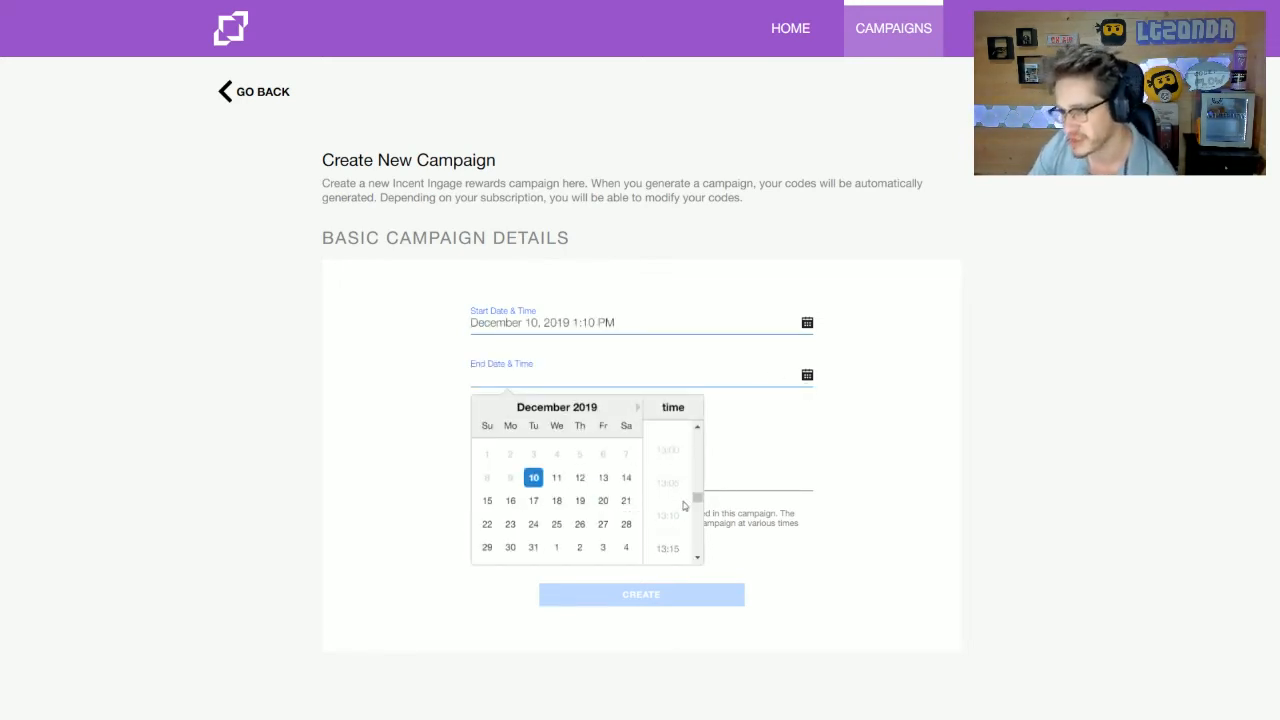
pyautogui.scroll(-3)
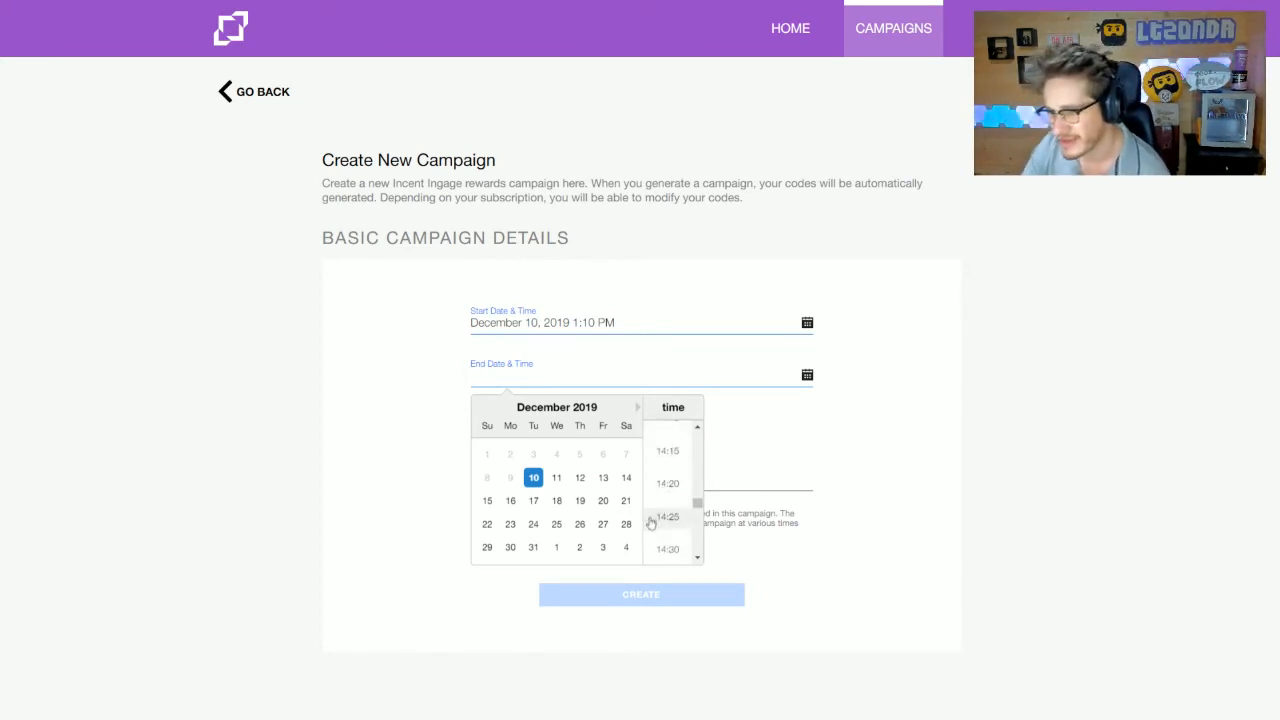
pyautogui.scroll(-3)
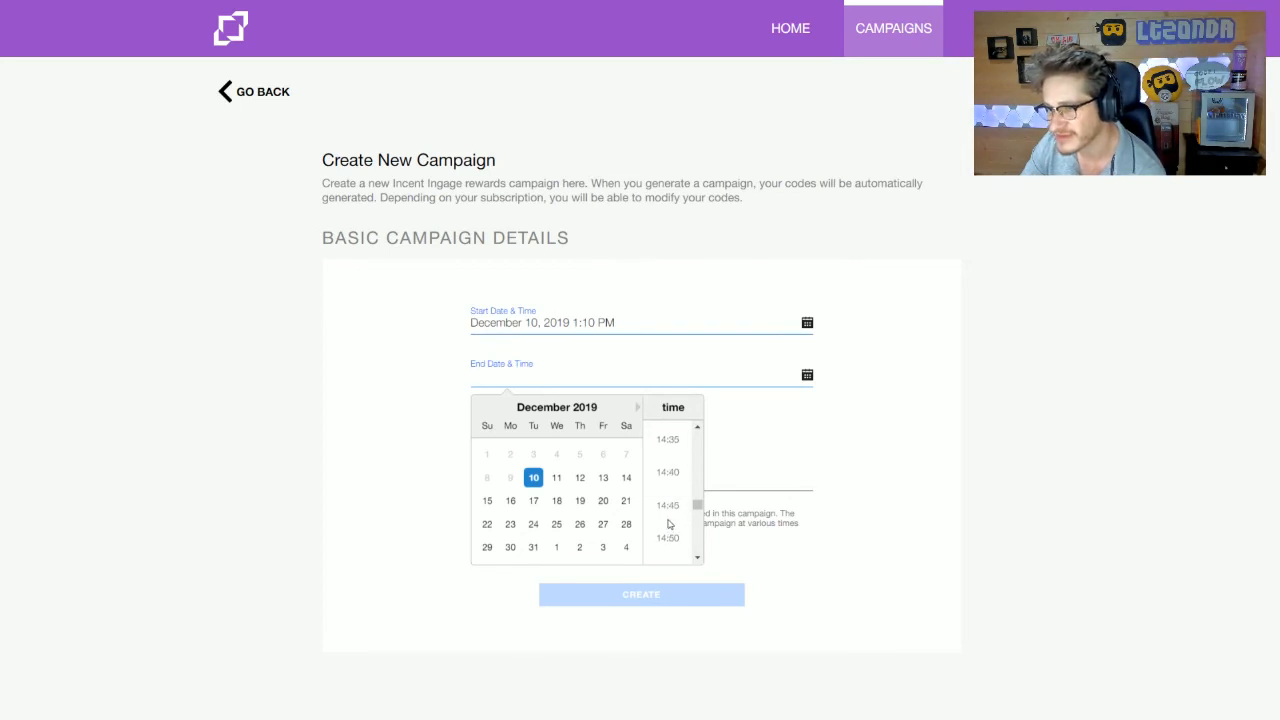
pyautogui.scroll(-3)
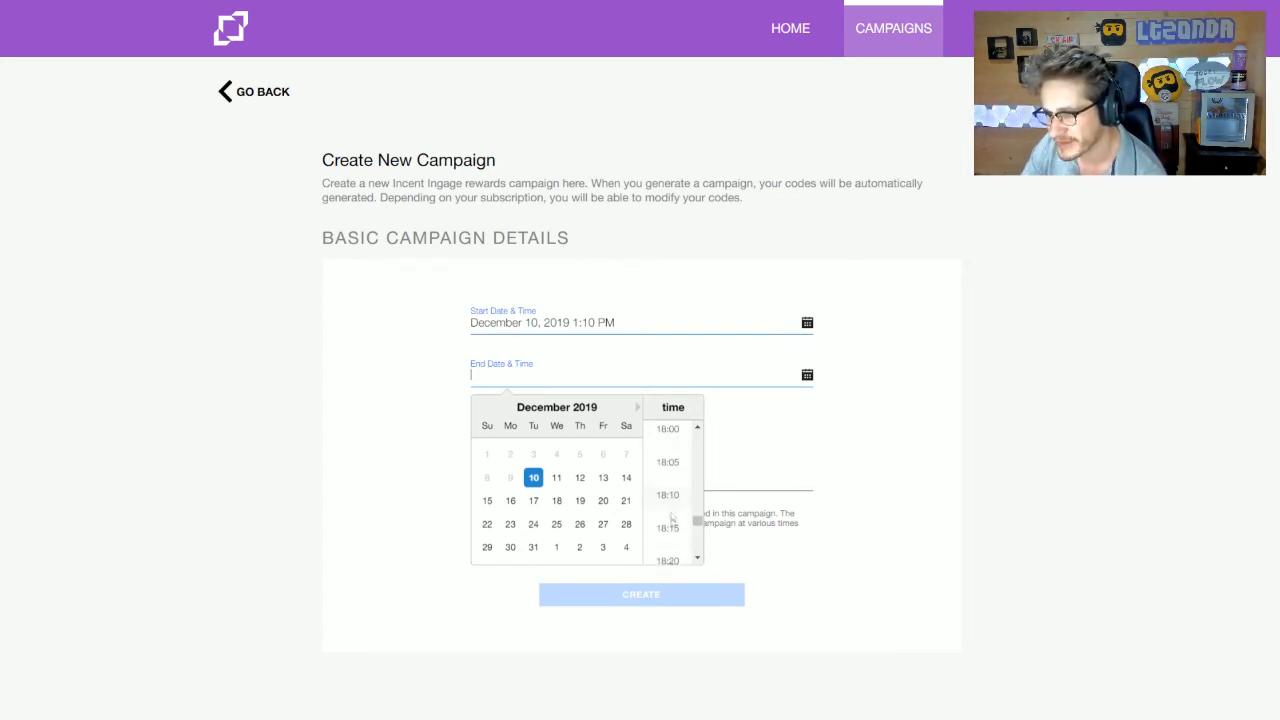
pyautogui.click(666, 496)
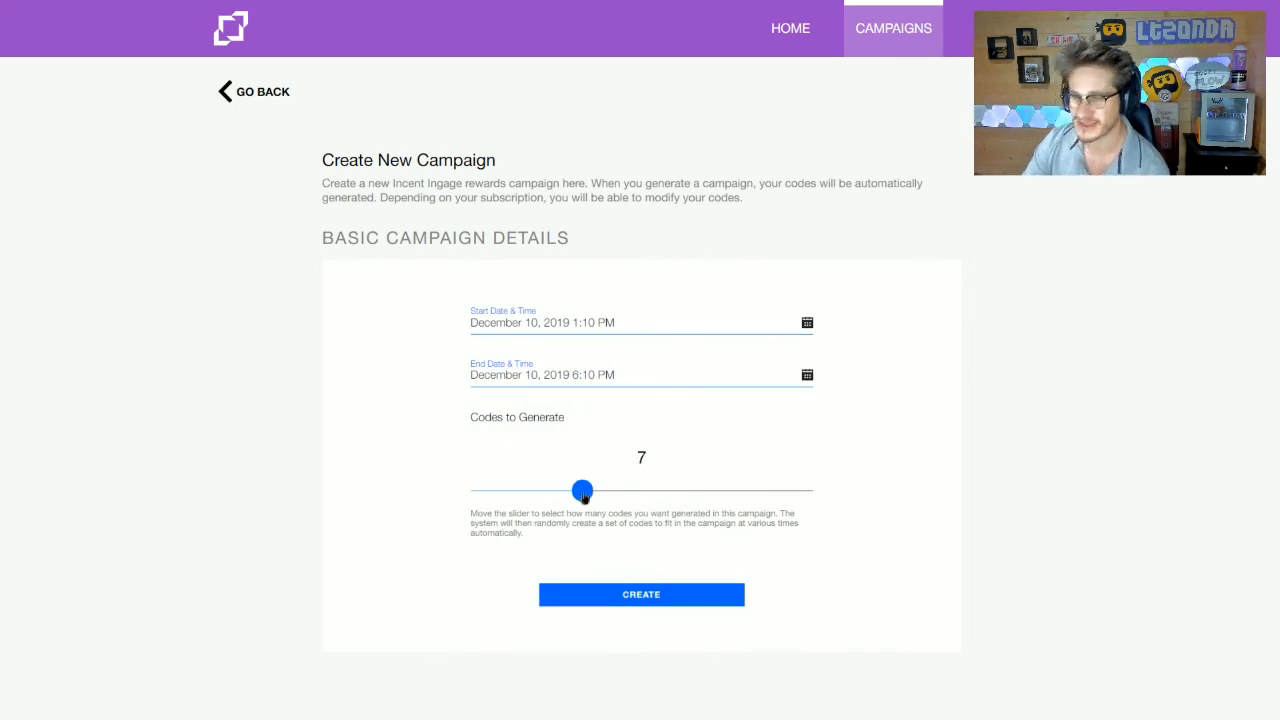
# Raise Codes to Generate from 7 to 20 and submit the campaign for creation.
pyautogui.moveTo(582, 490); pyautogui.dragTo(802, 490)
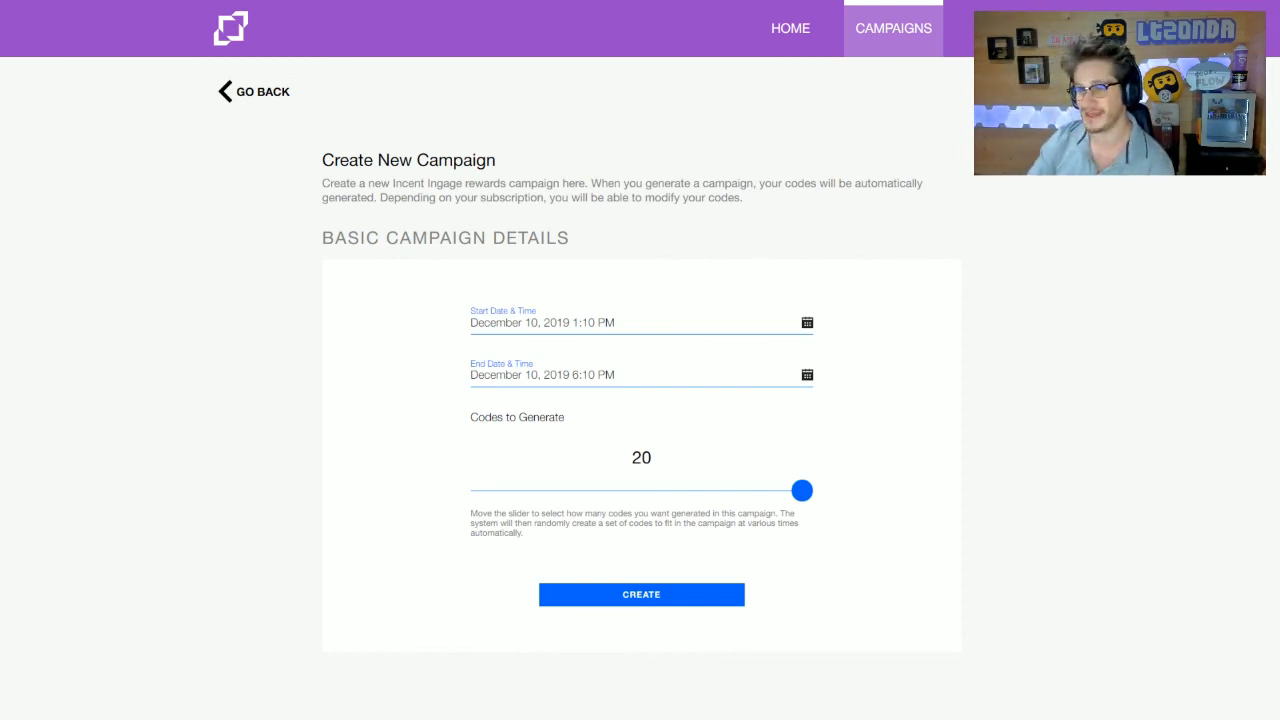
pyautogui.click(640, 594)
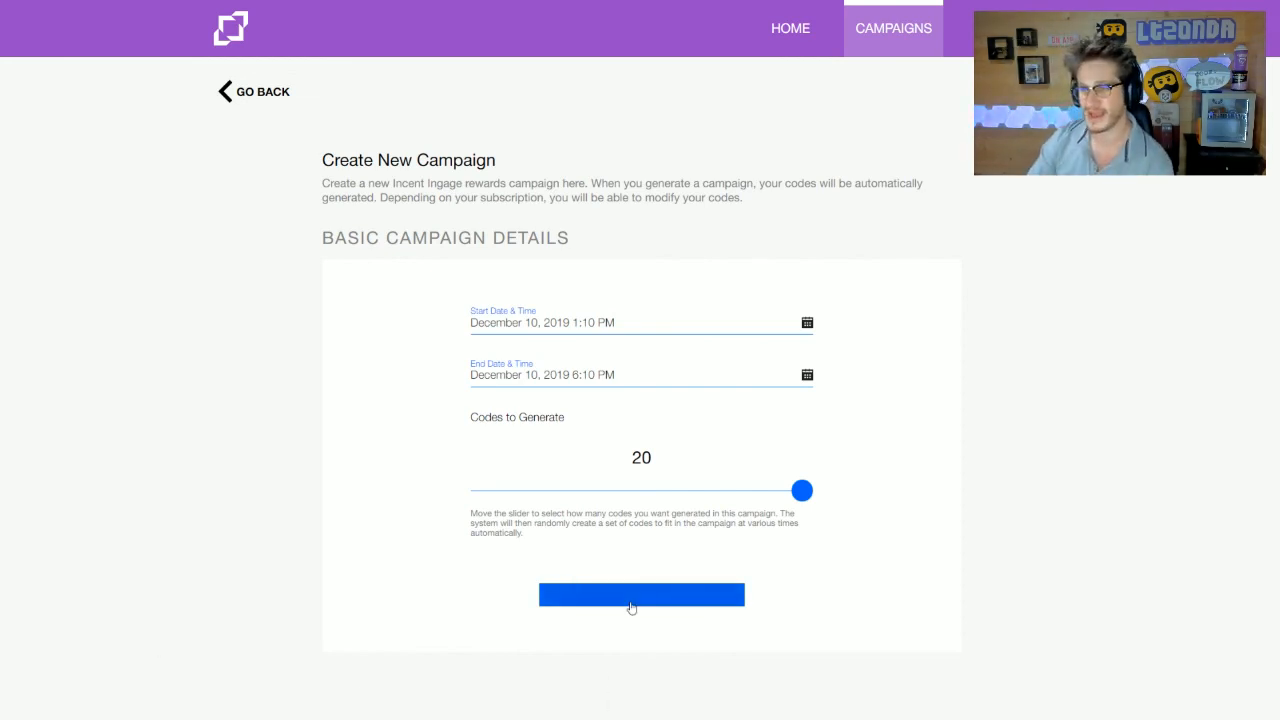
pyautogui.click(640, 594)
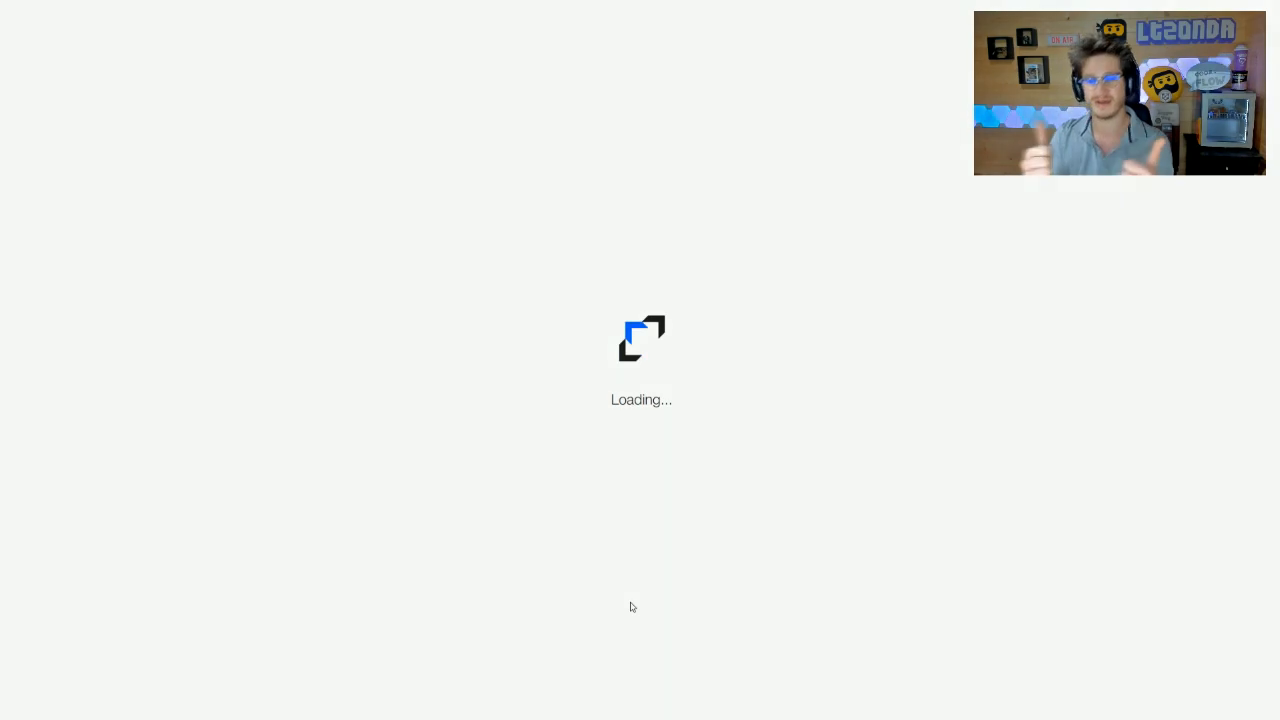